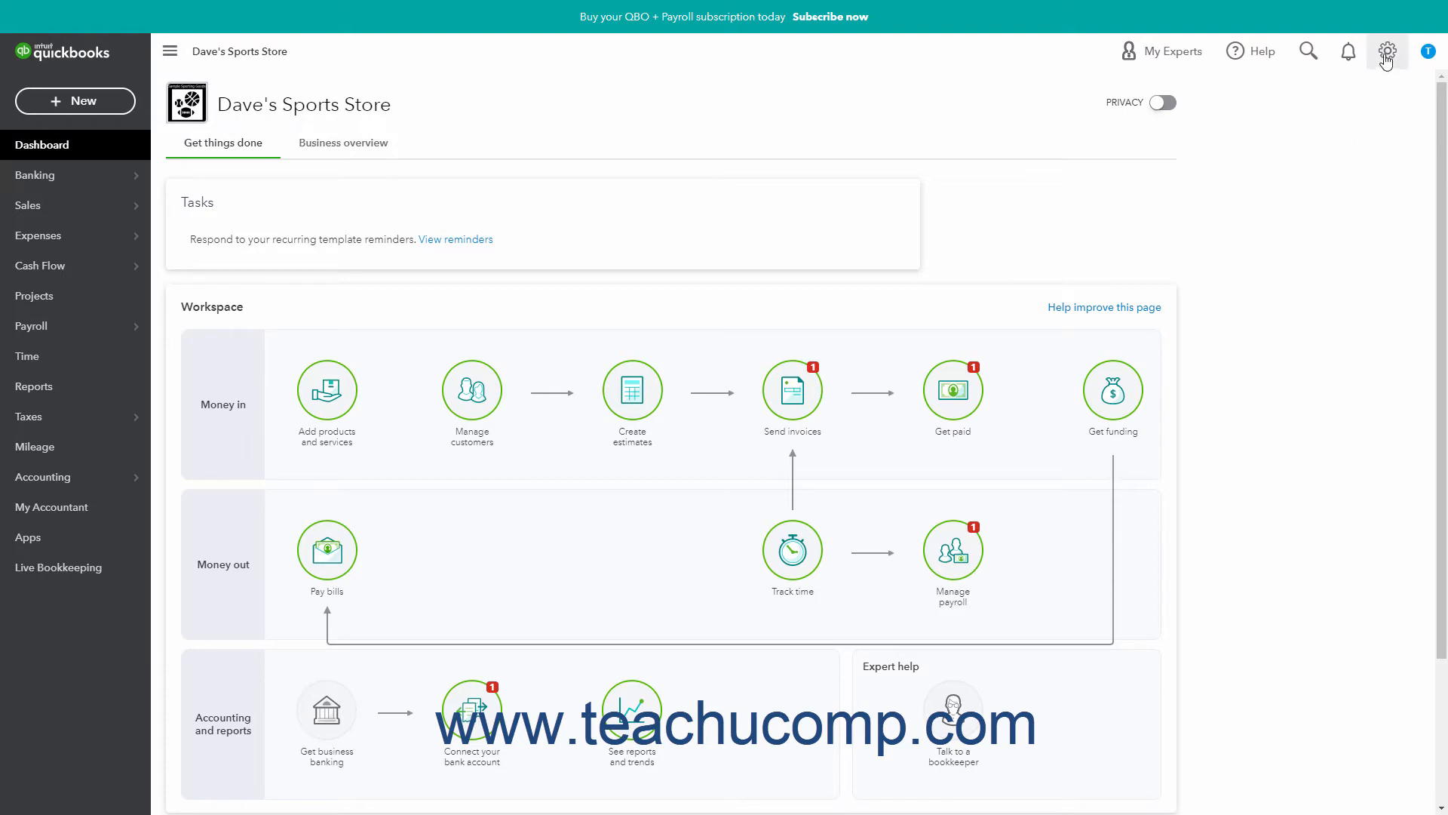
Open the Recurring Transactions list from the gear menu's Lists section.
left_click(1387, 50)
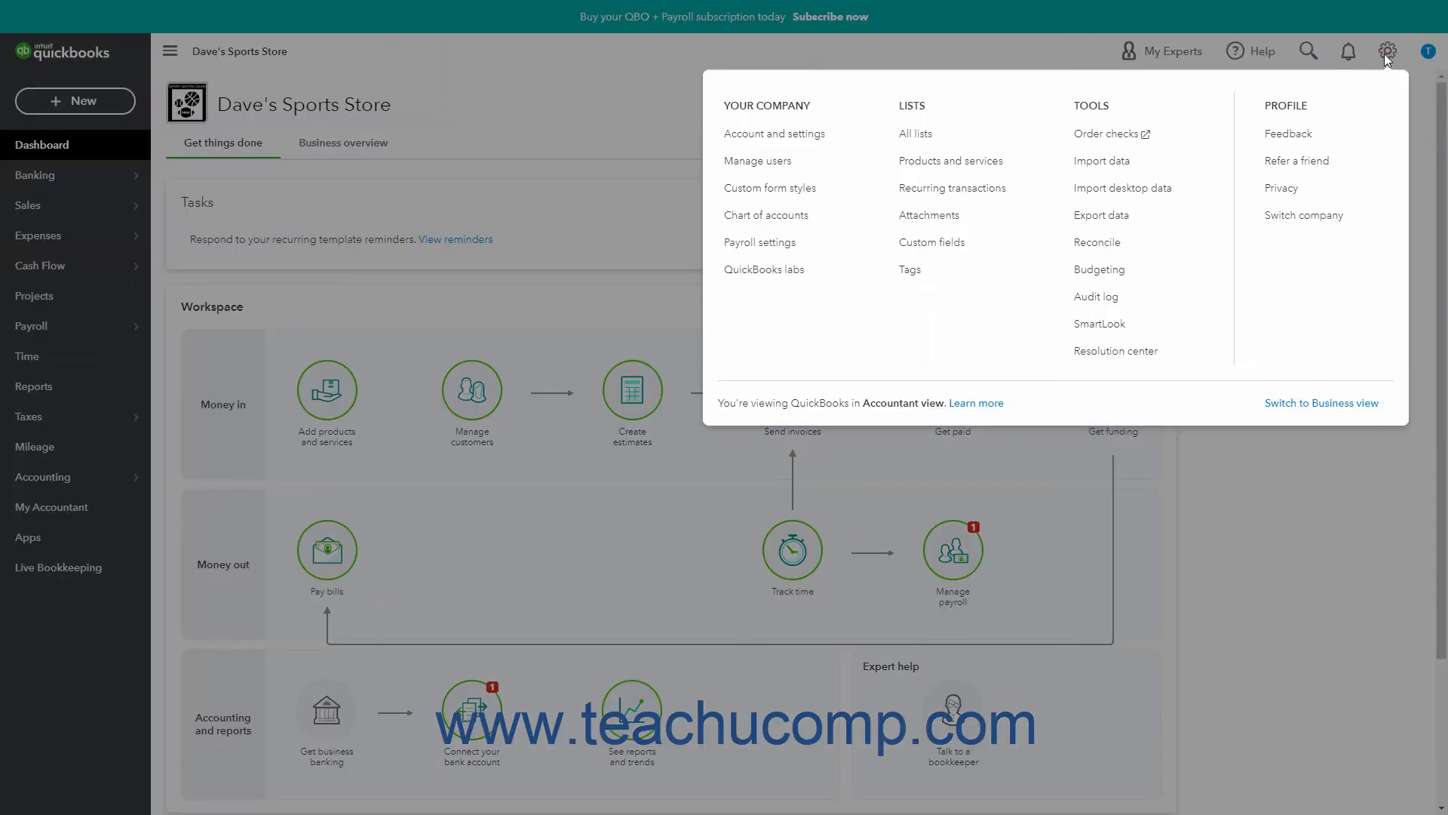
mouse_move(995, 189)
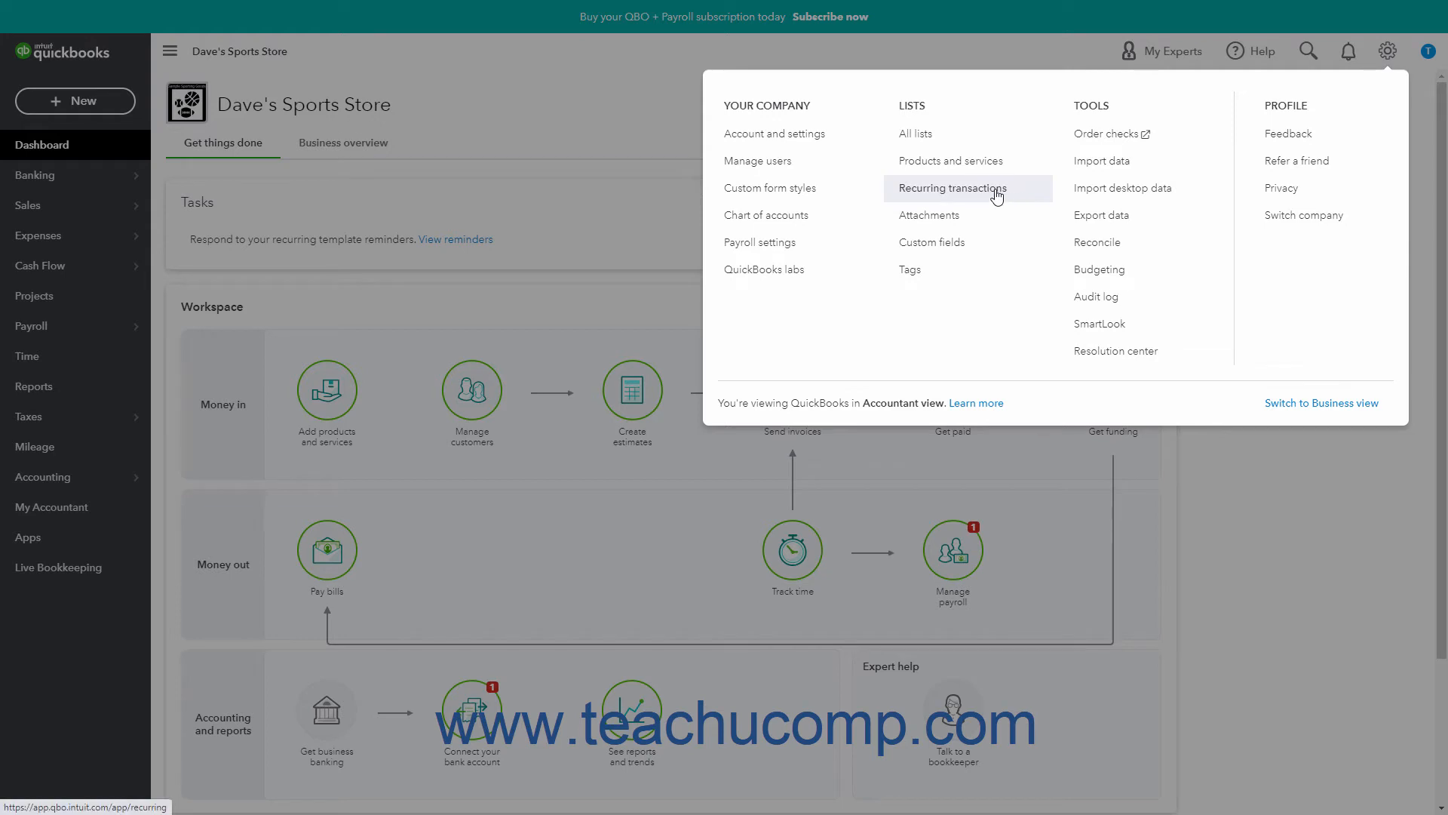
left_click(952, 189)
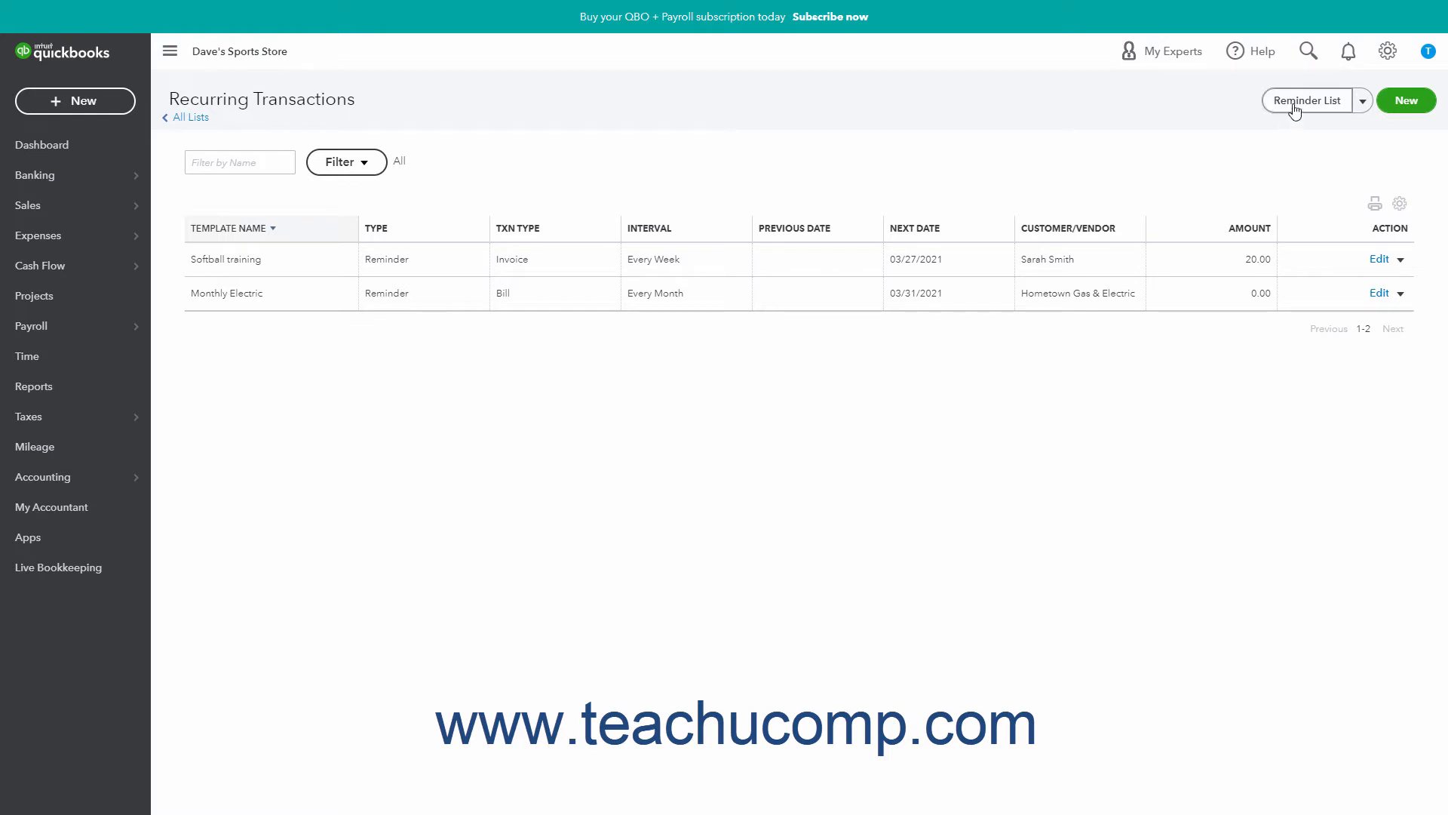
View the six pending reminders in the Reminder List, then go back to the Dashboard.
left_click(1305, 99)
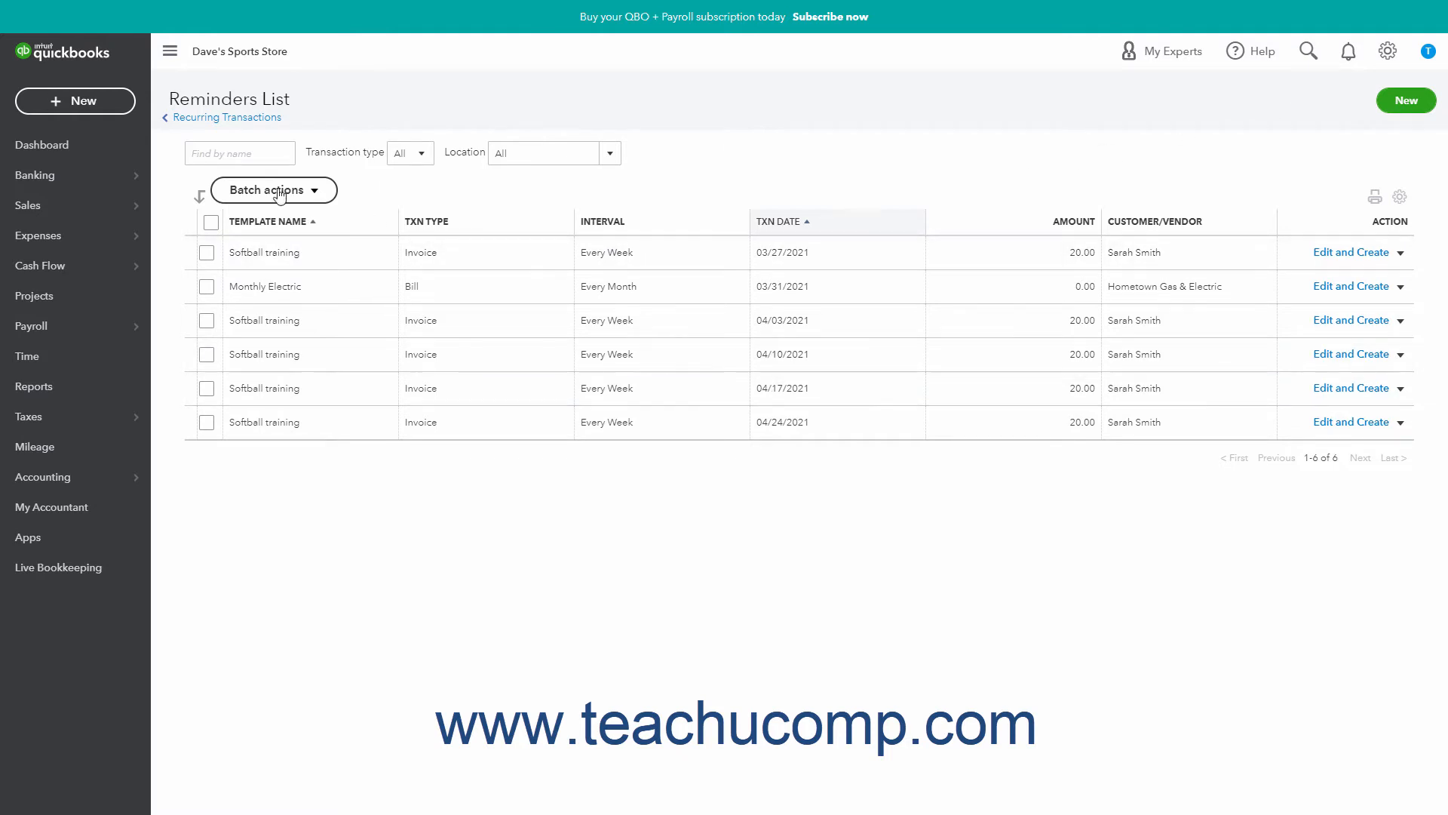
left_click(41, 145)
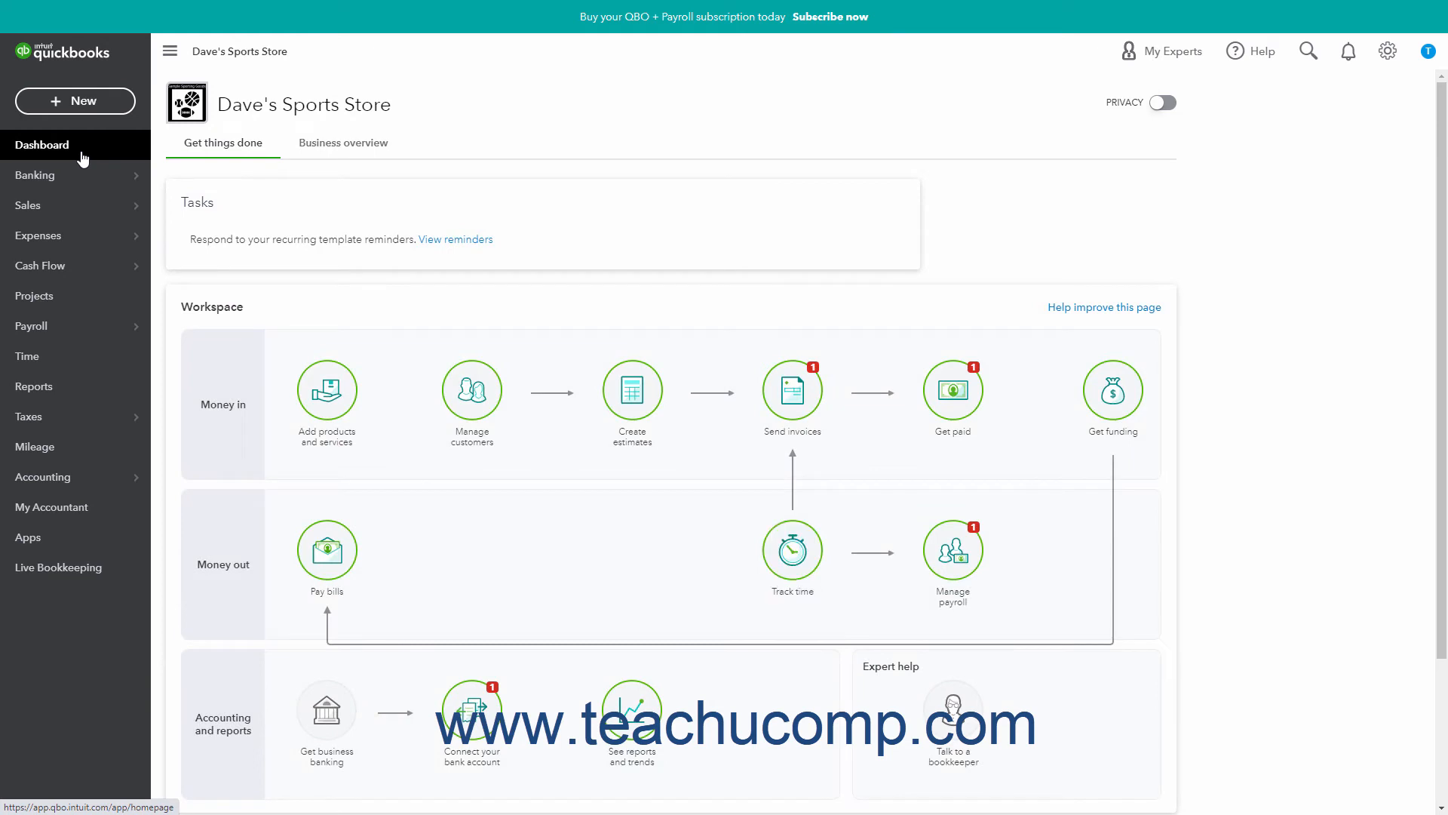
mouse_move(246, 219)
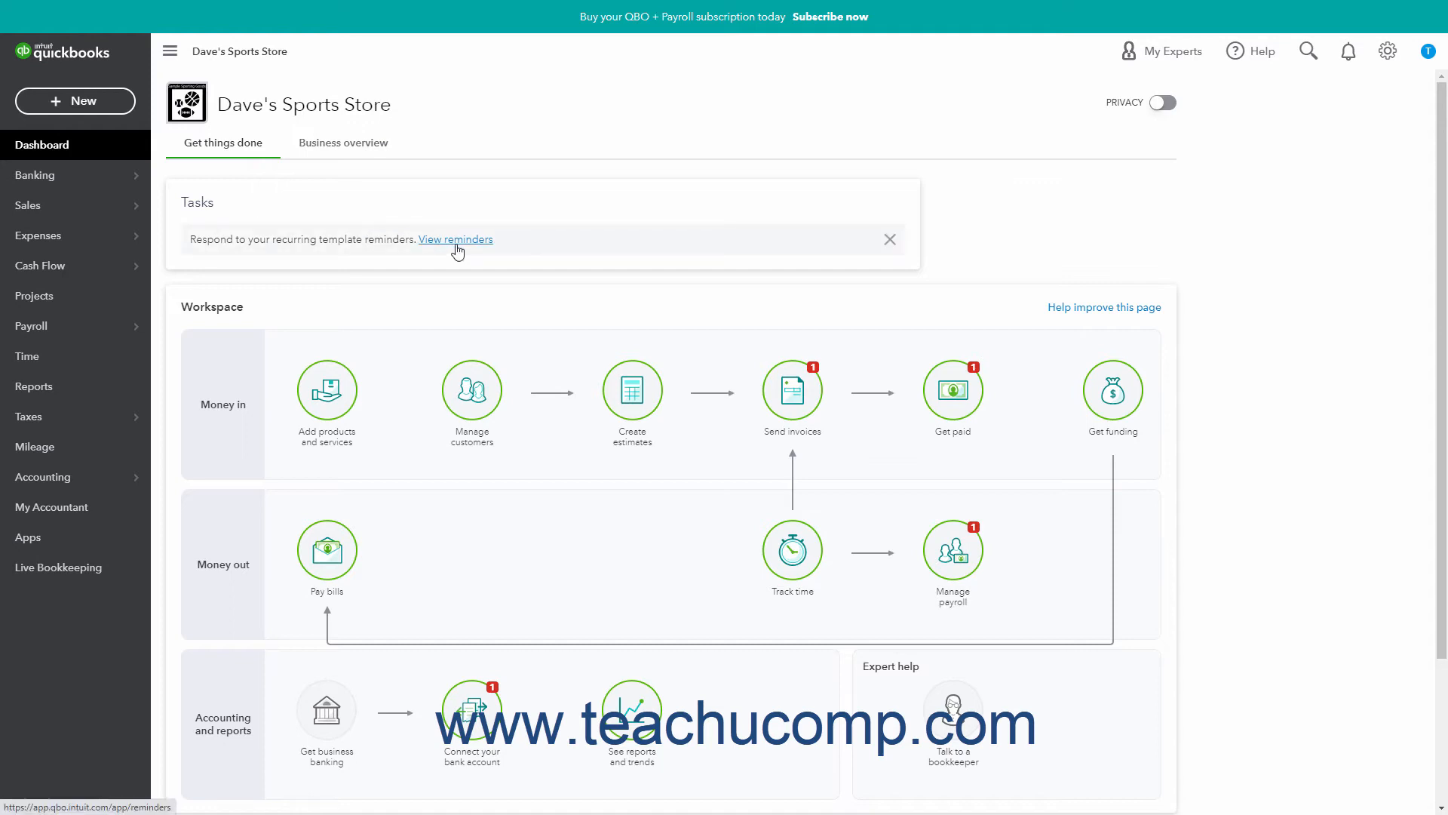
Reach the six pending reminders via the Dashboard task's View reminders link.
left_click(456, 239)
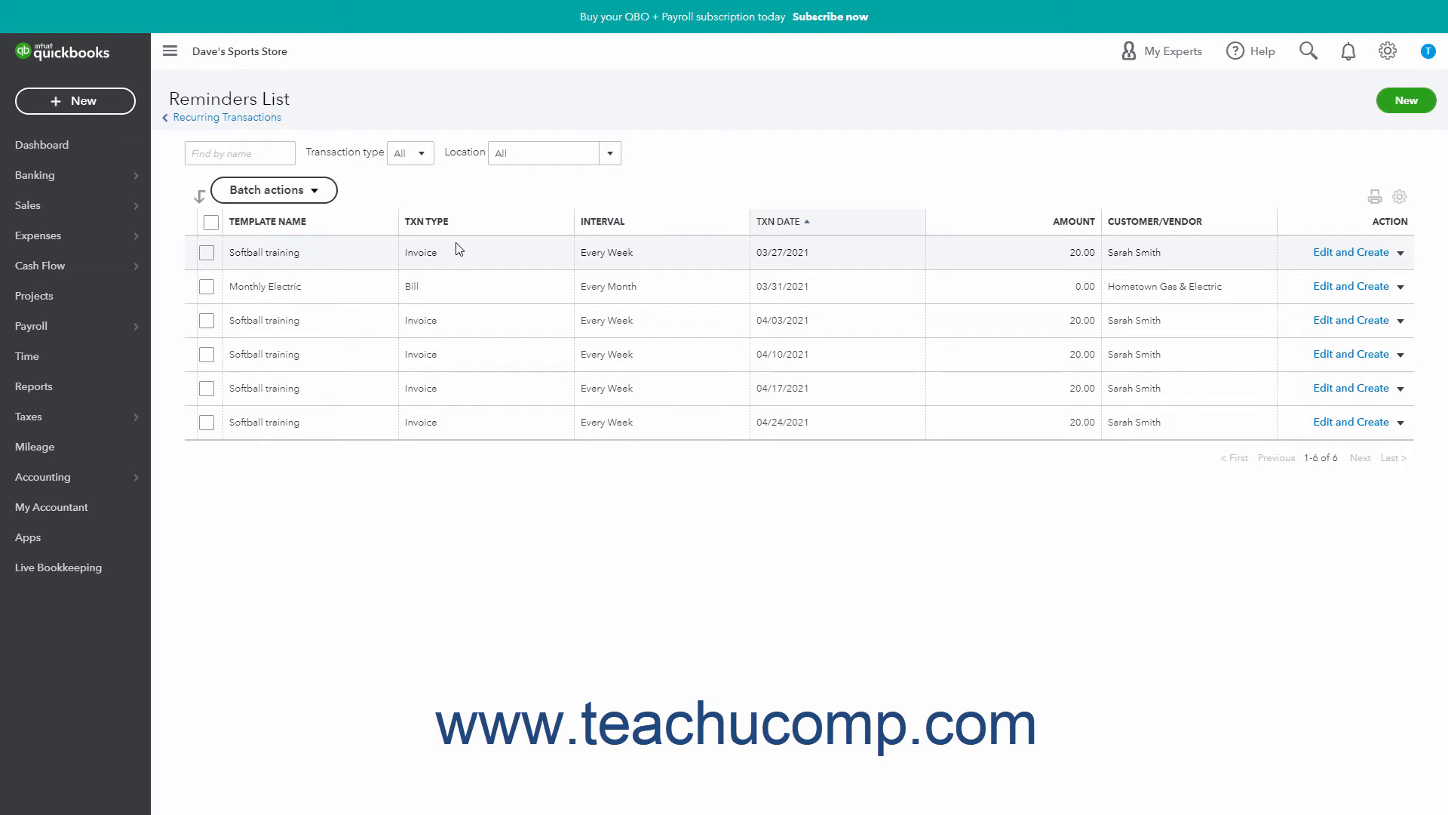
mouse_move(217, 262)
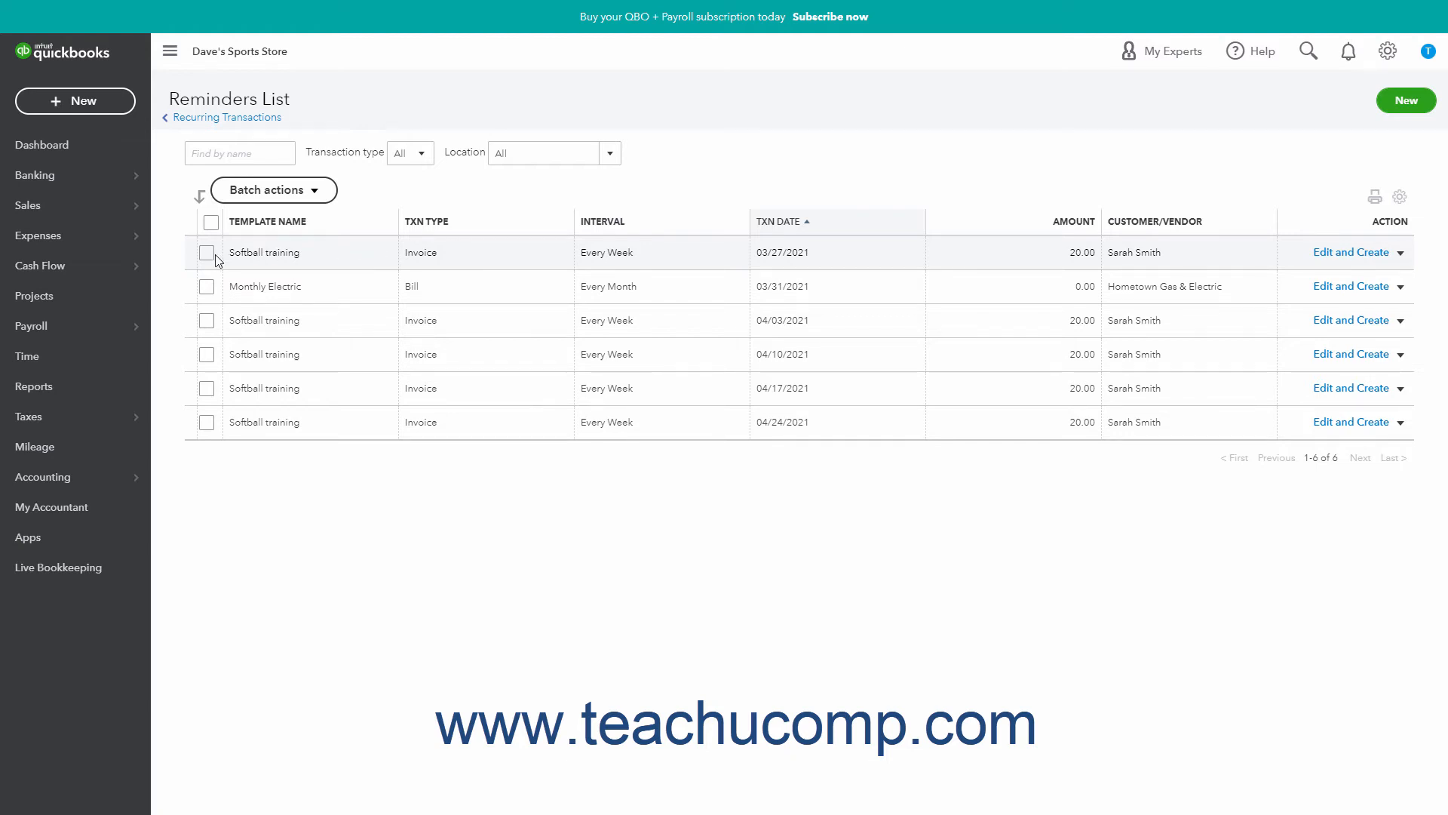
Select the 03/27, 04/03 and 04/10 Softball training reminders and open Batch actions.
left_click(209, 252)
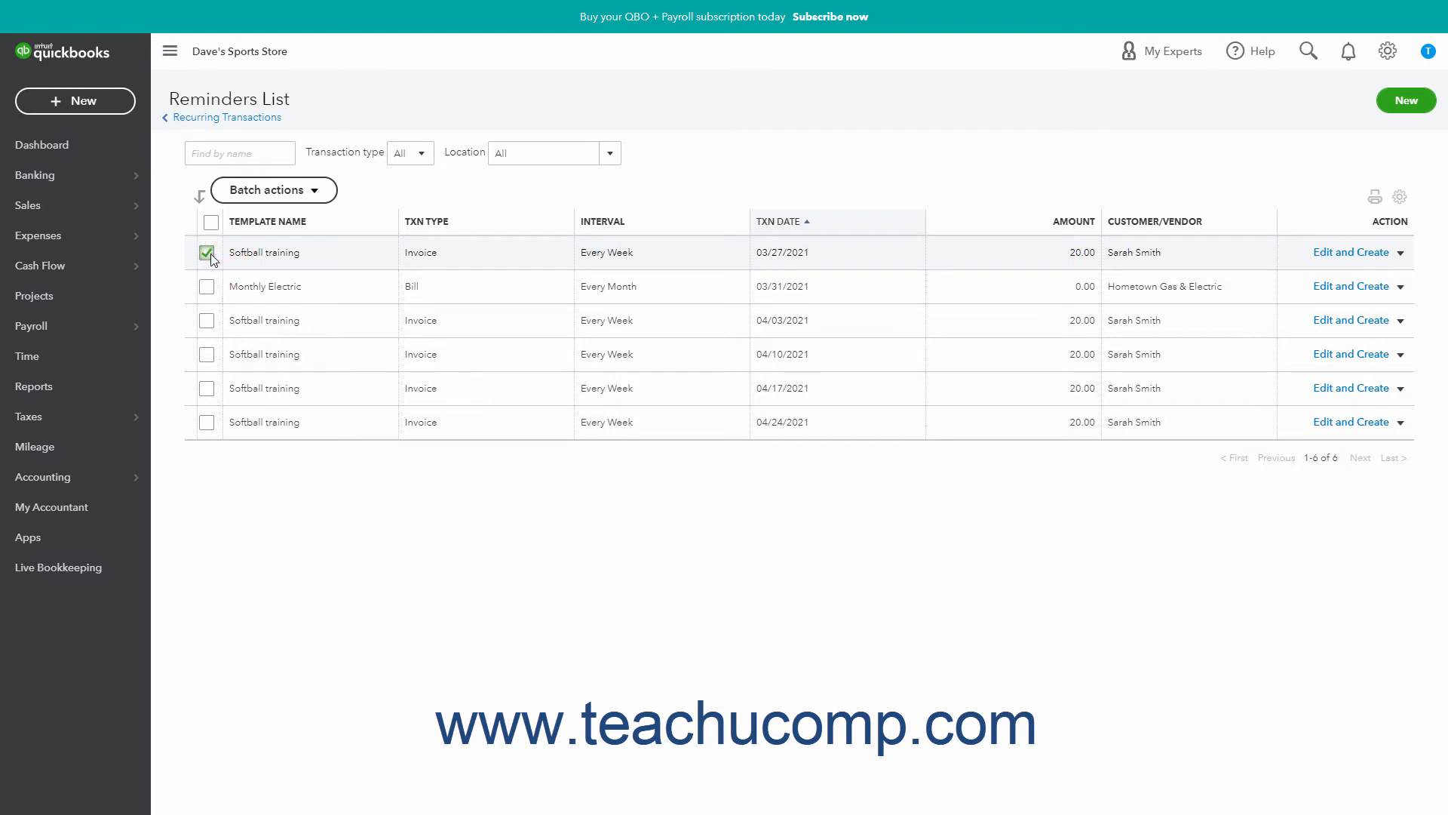
left_click(210, 321)
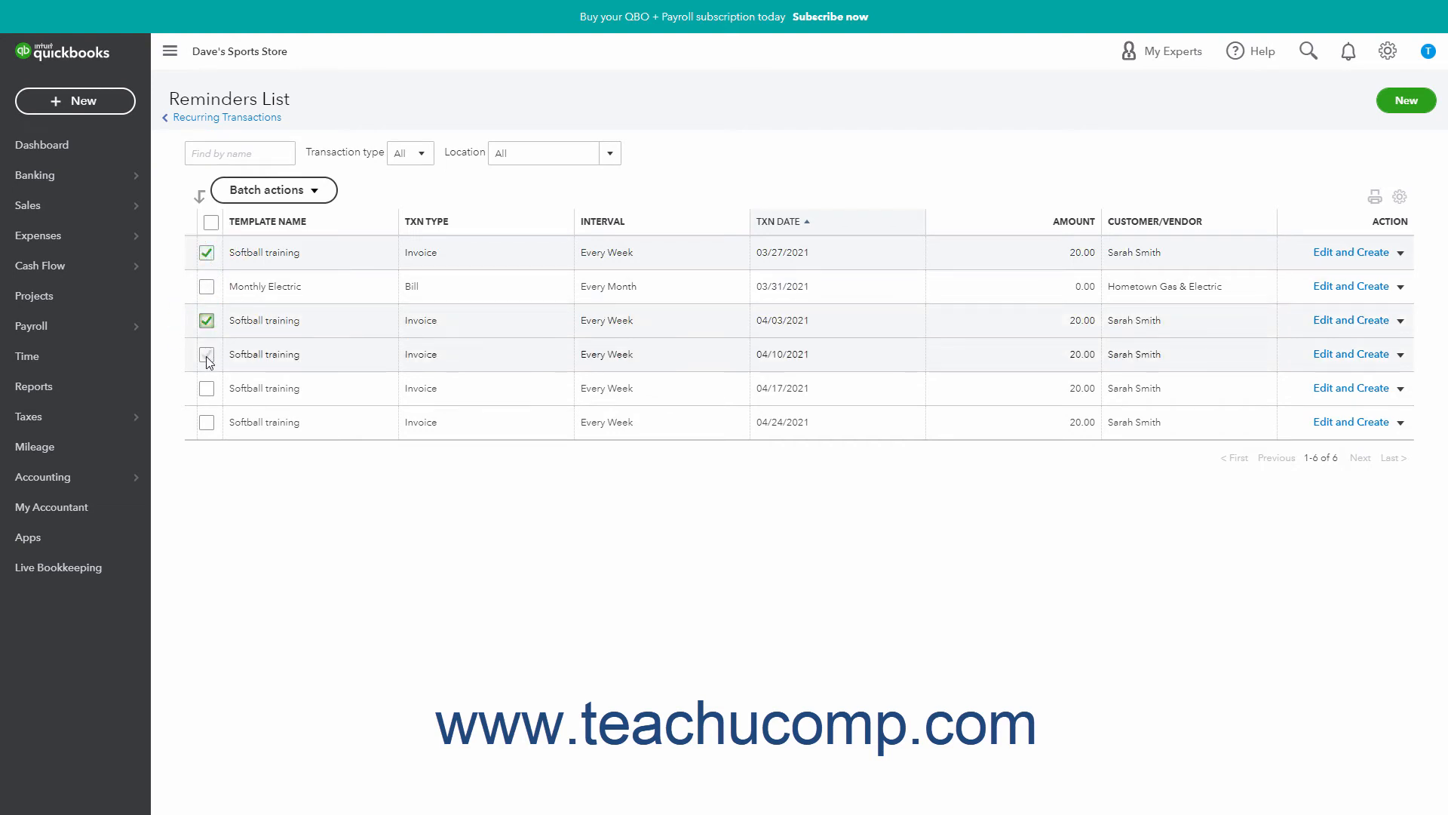
left_click(206, 354)
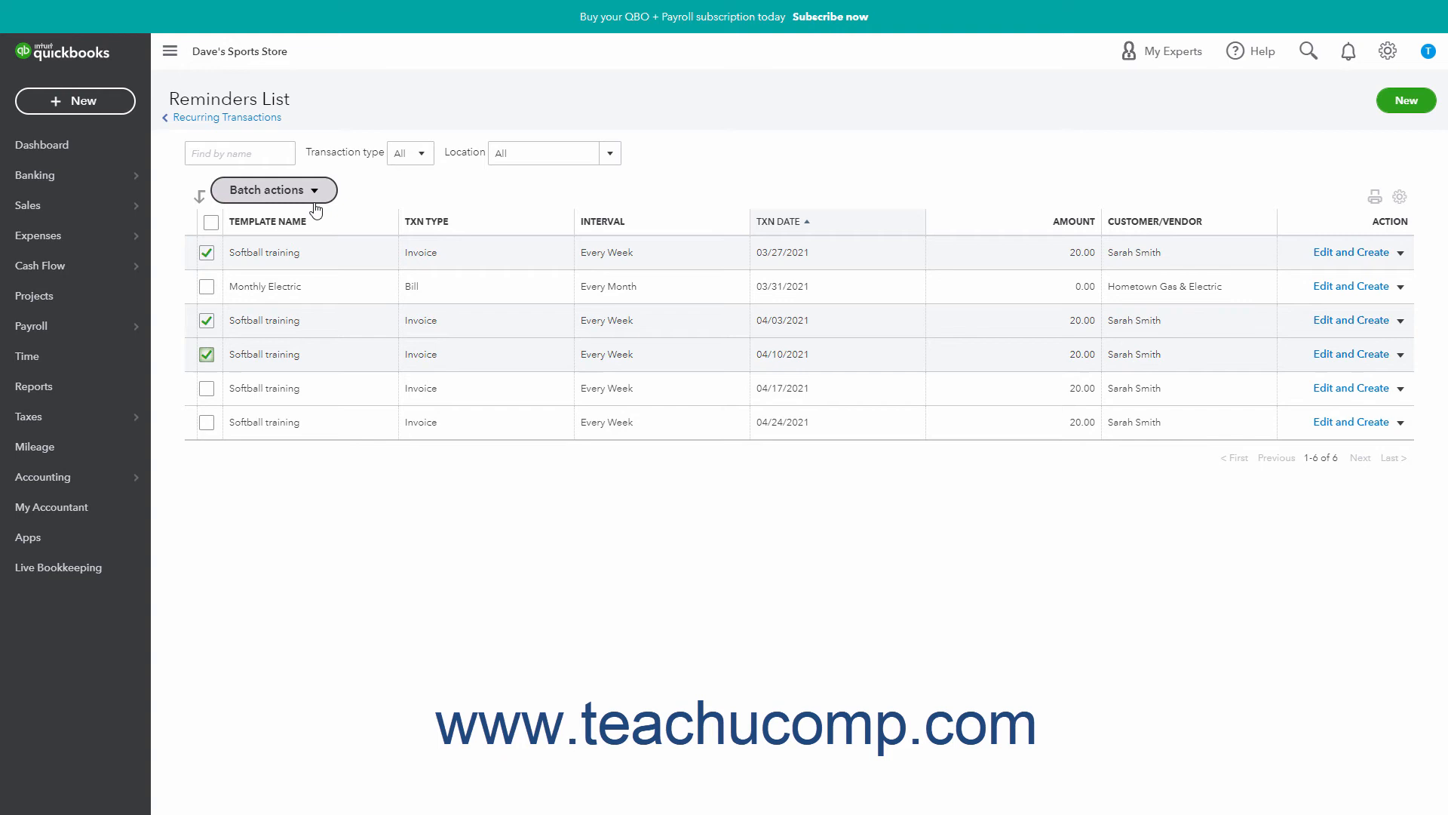
left_click(268, 190)
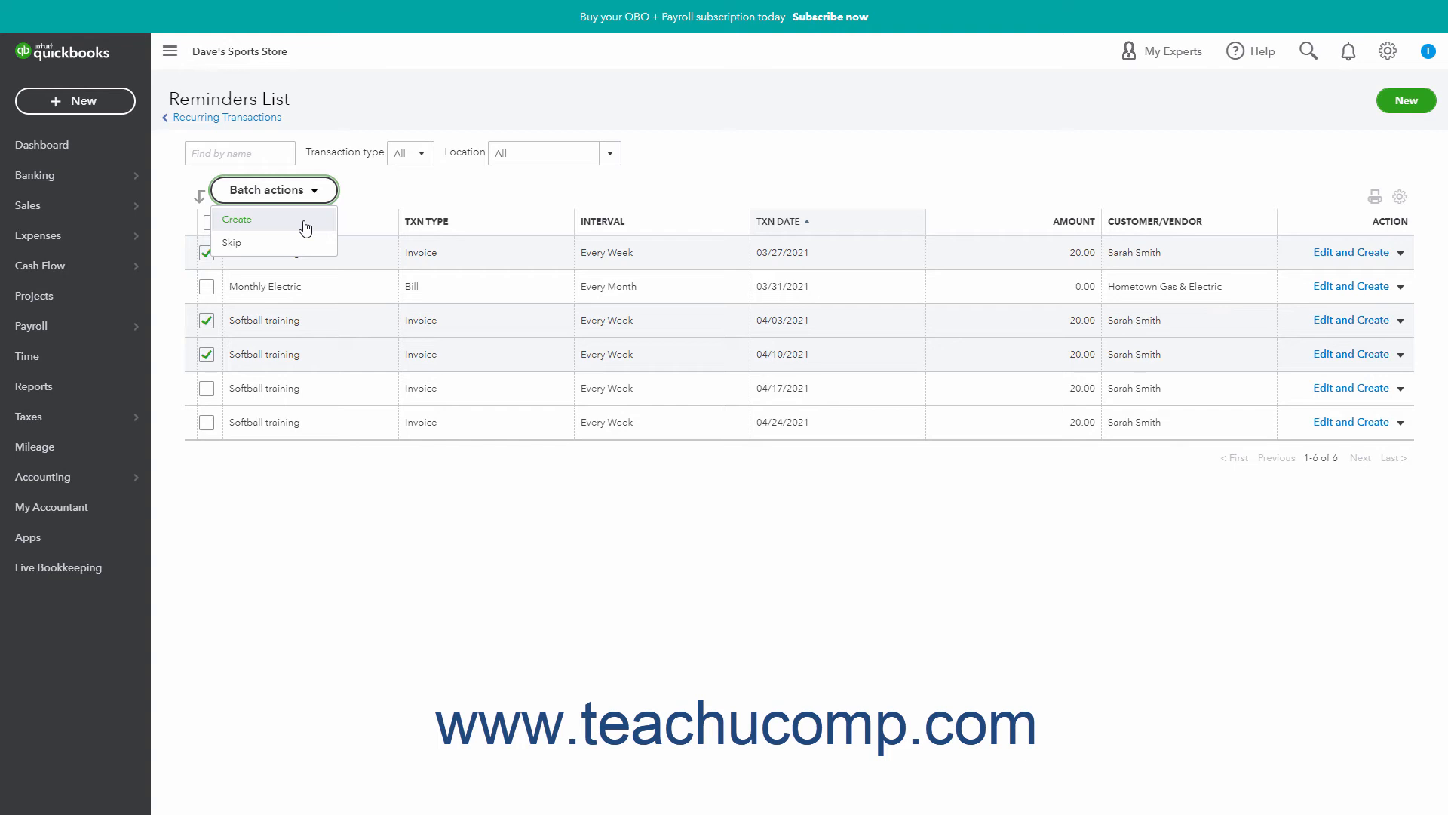
mouse_move(305, 246)
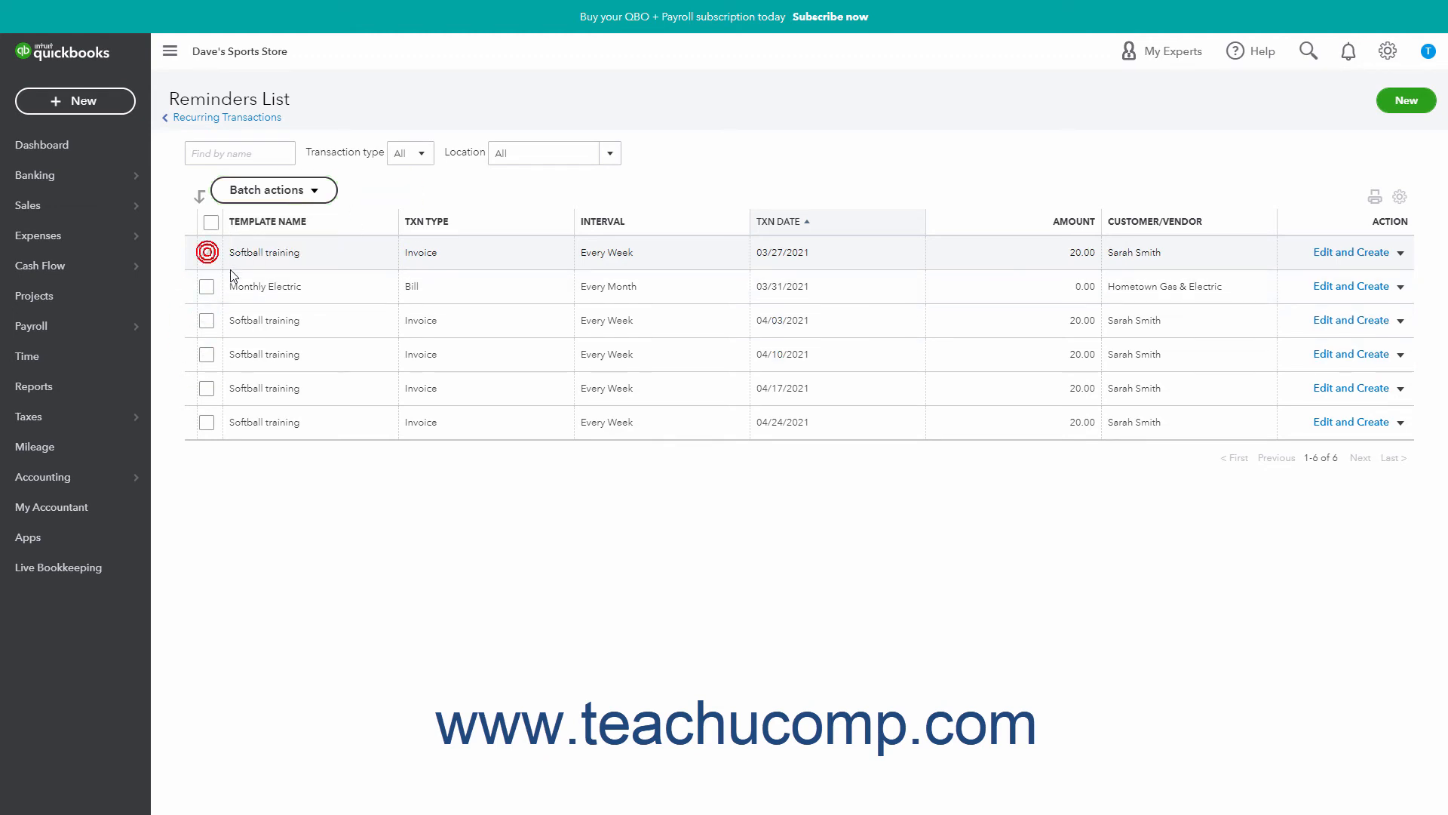
left_click(211, 252)
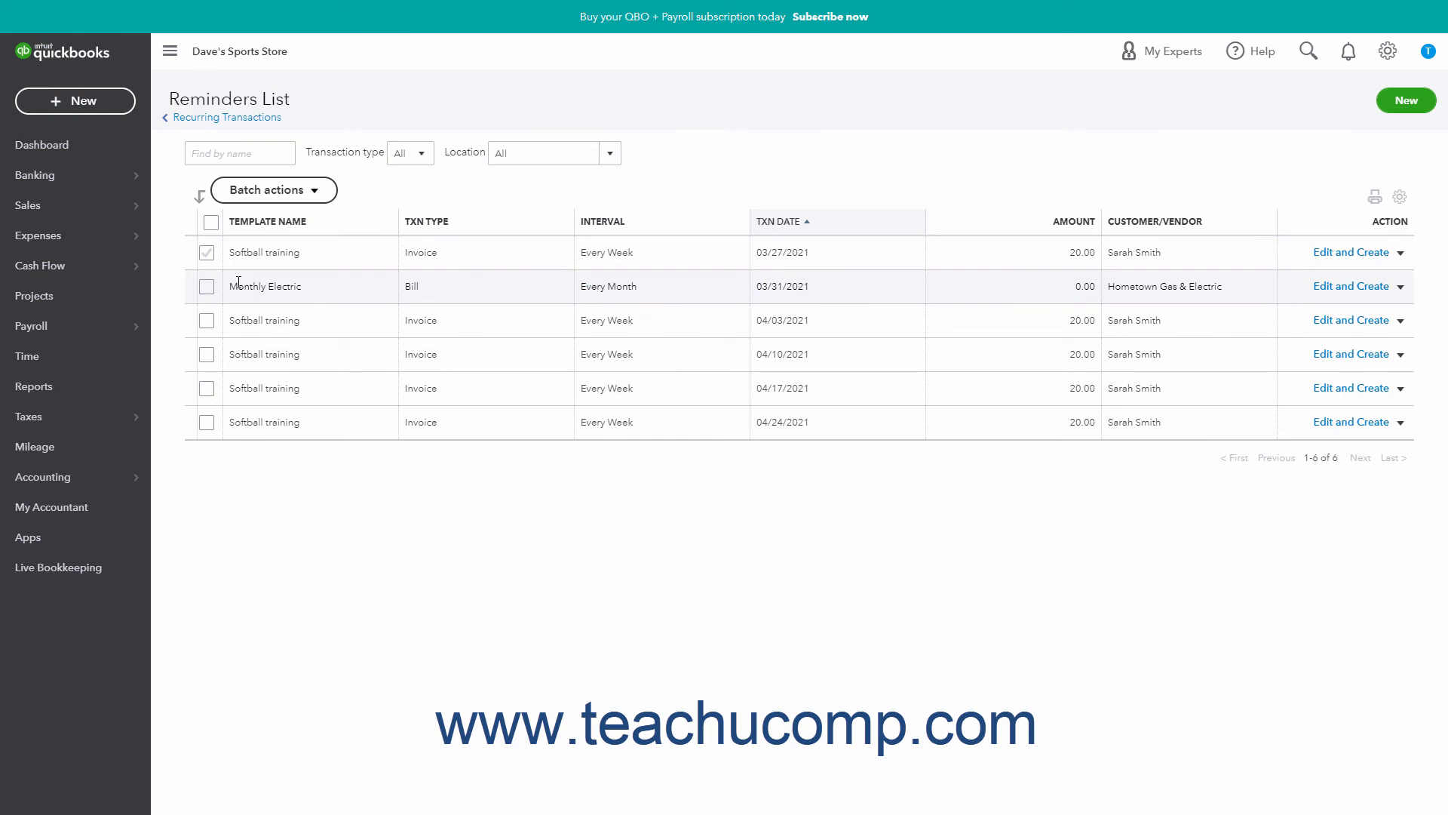
mouse_move(371, 292)
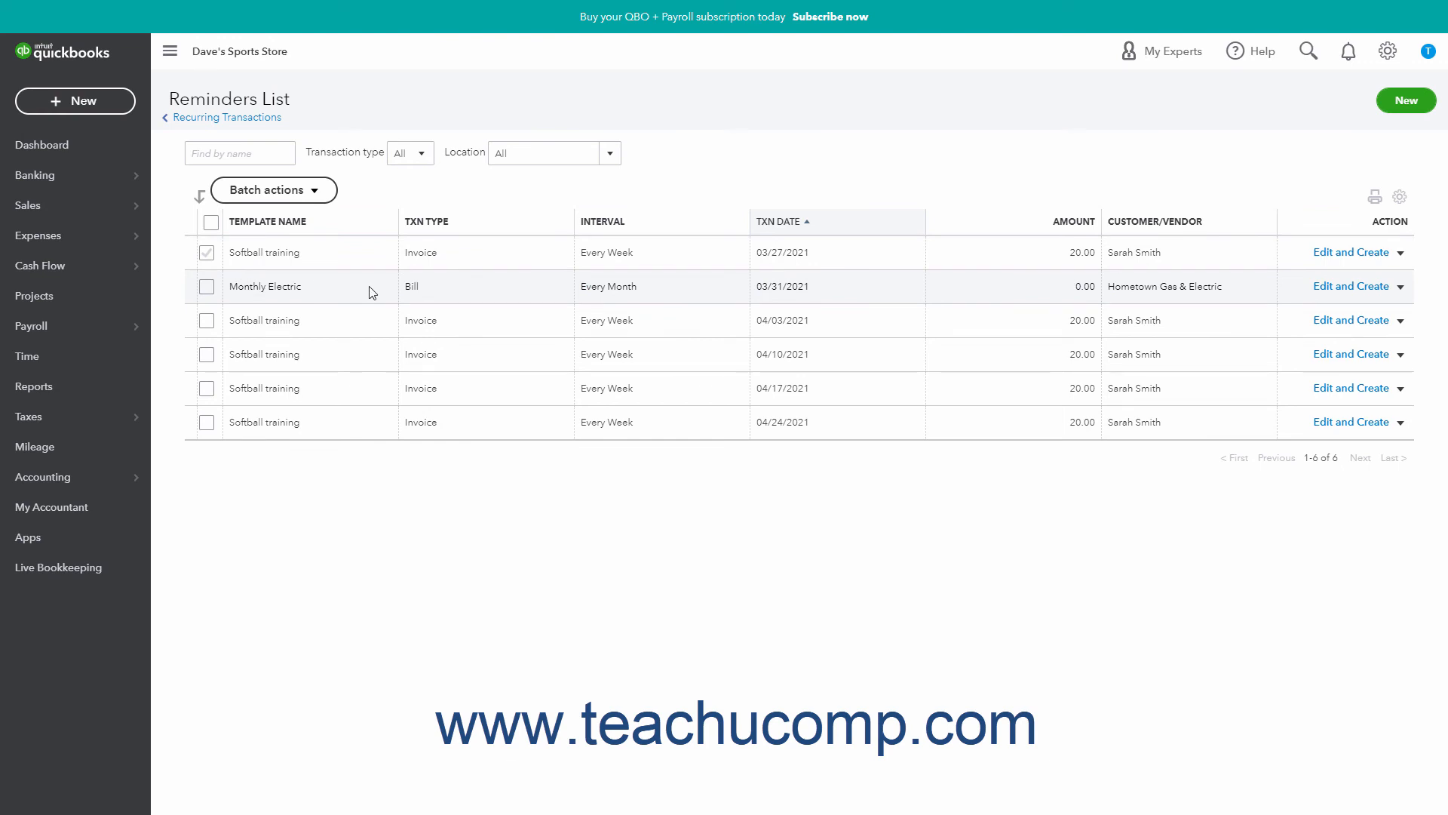
mouse_move(1402, 293)
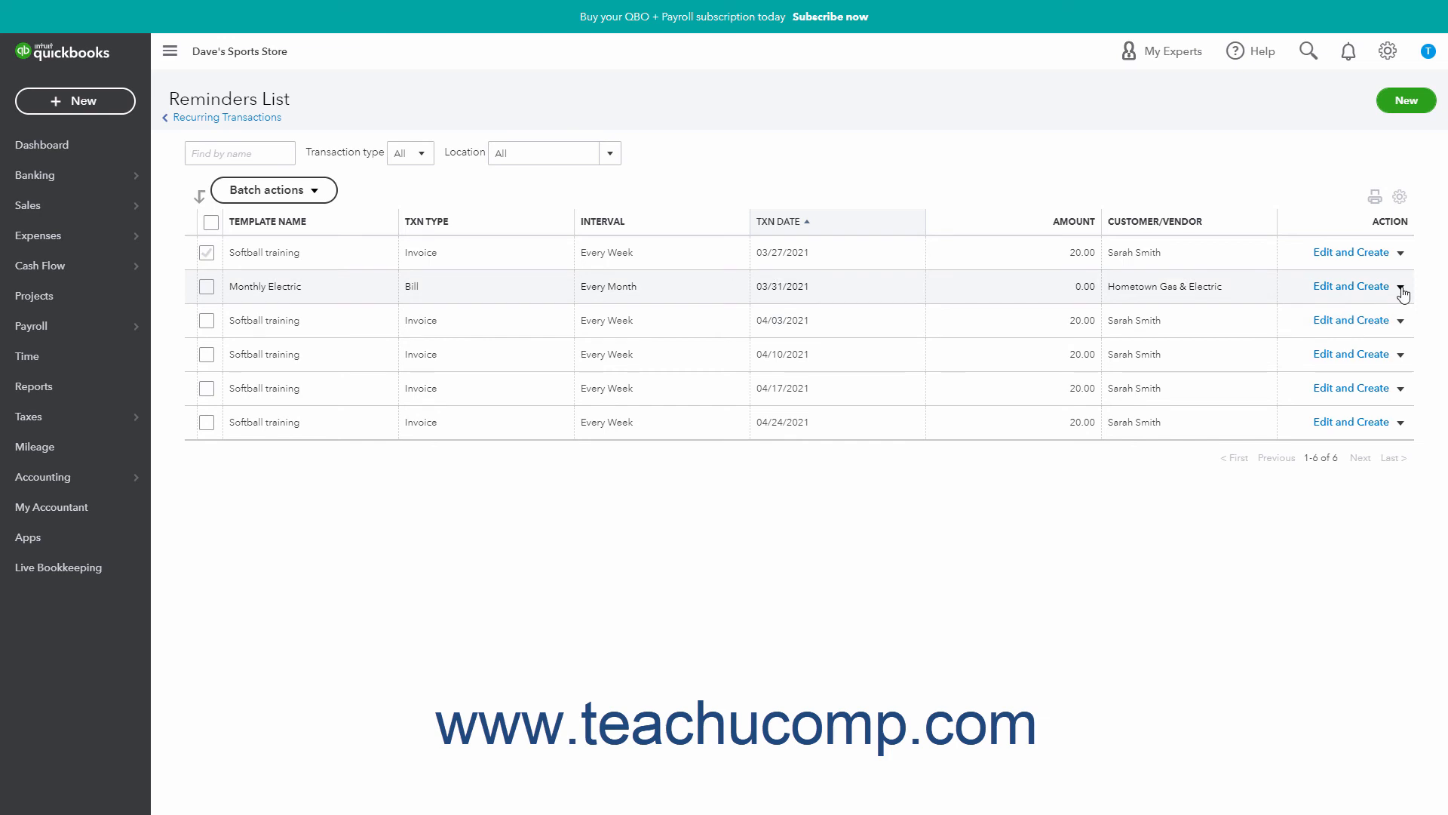
left_click(1400, 286)
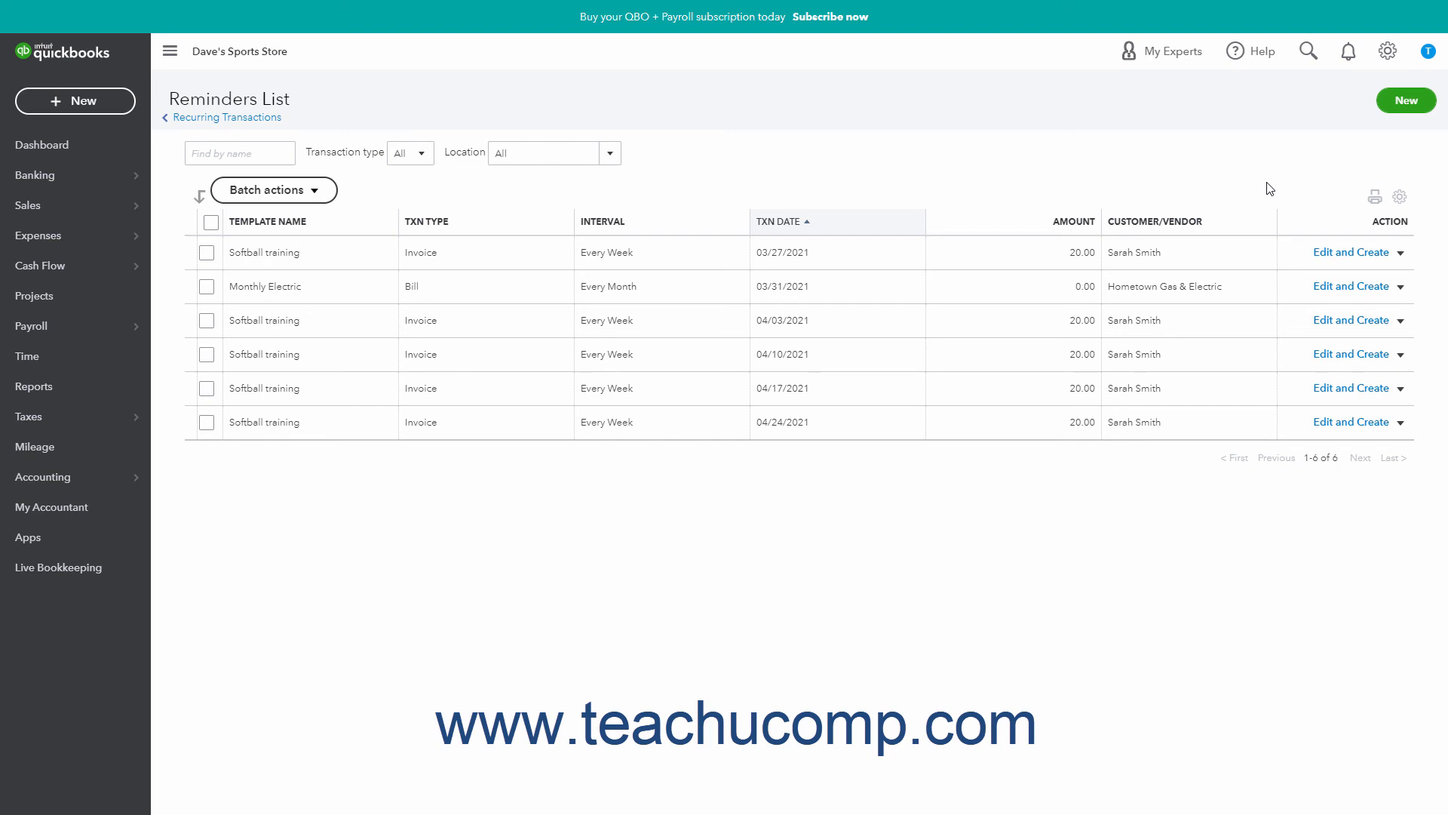
mouse_move(1351, 286)
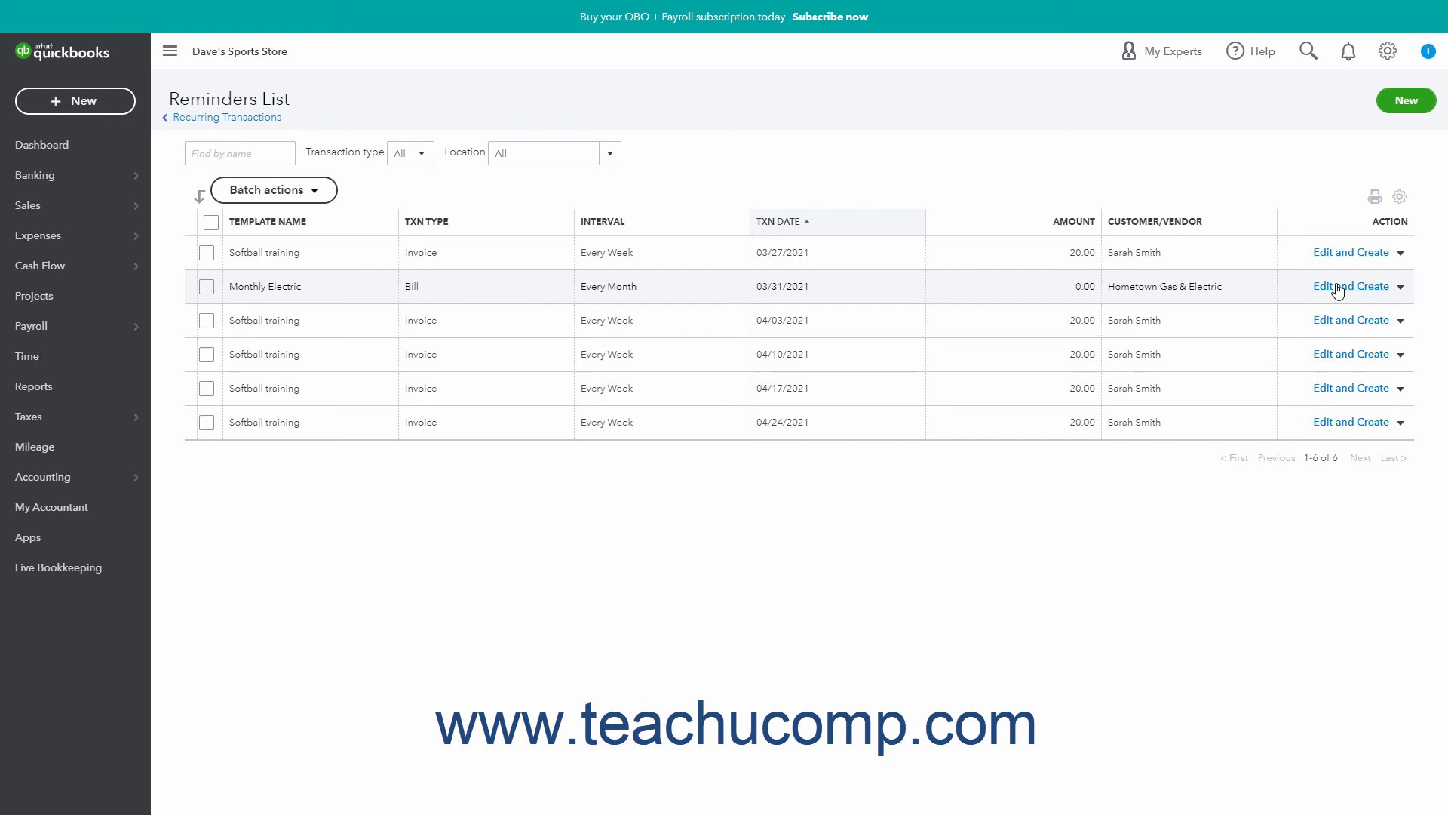
mouse_move(1009, 135)
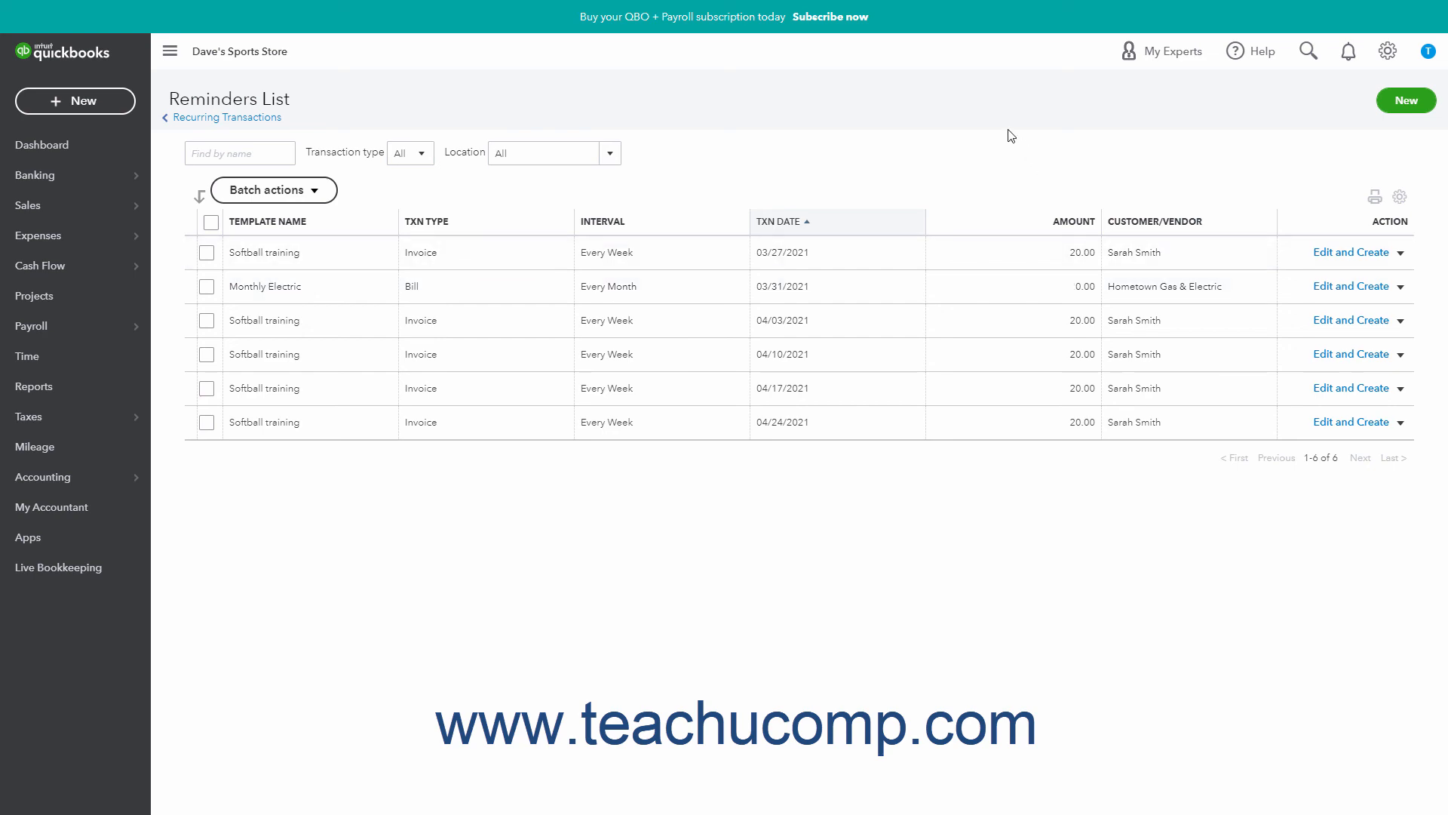